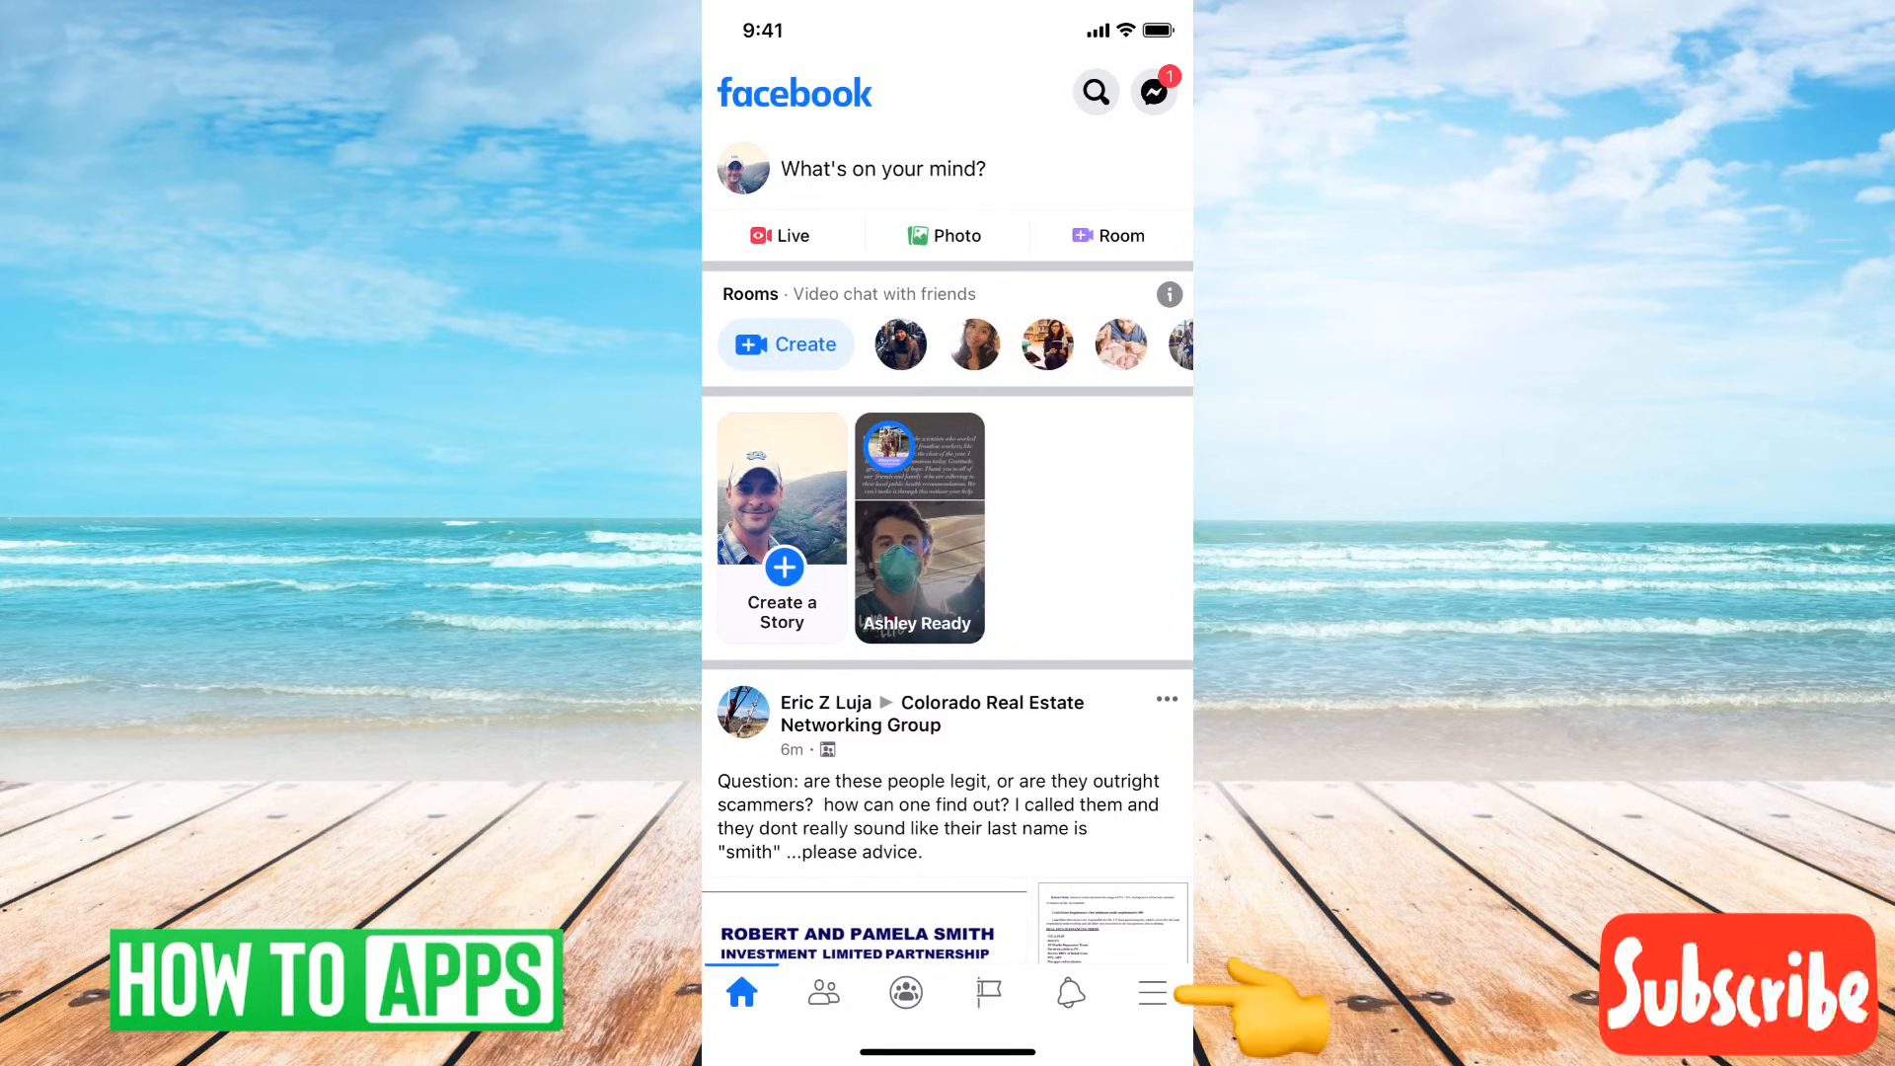
- Reach the All Friends list (527 friends) via Menu > Friends and browse down it
left_click(1149, 990)
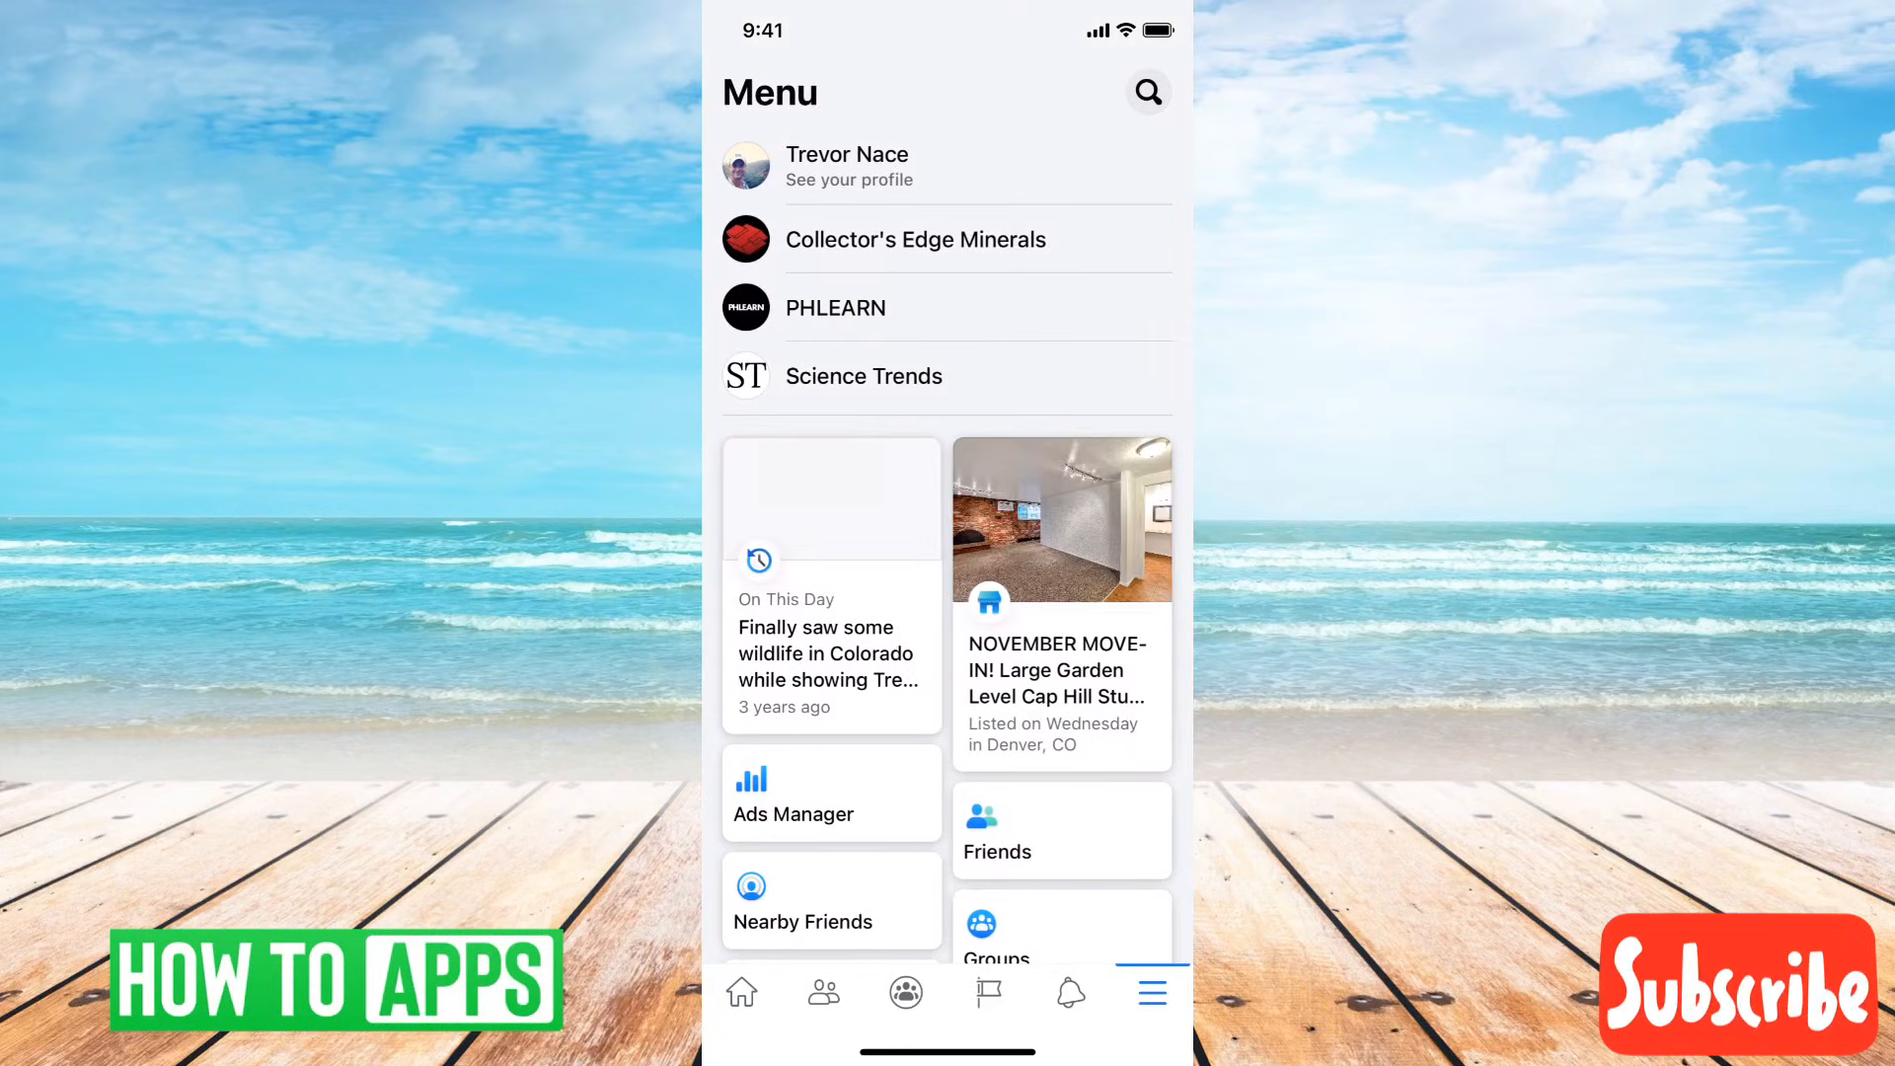
scroll("down", 3)
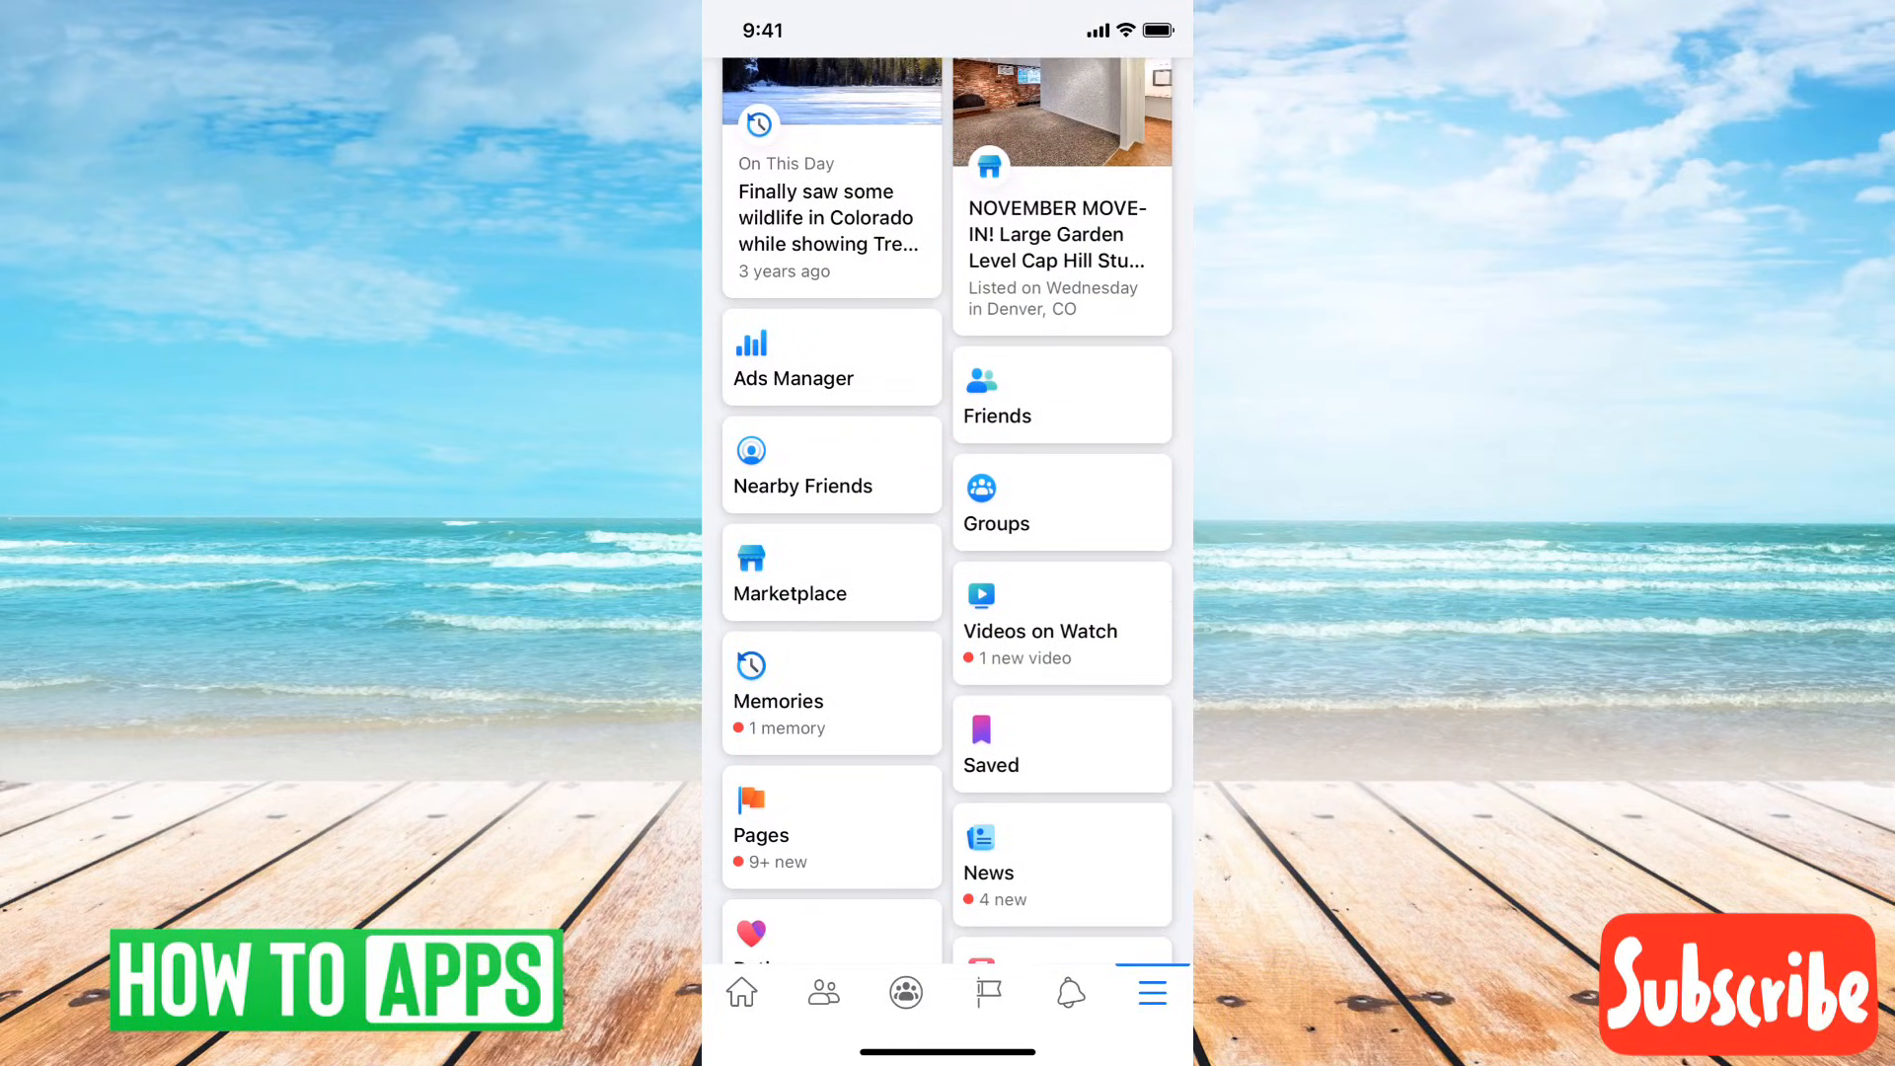
left_click(823, 992)
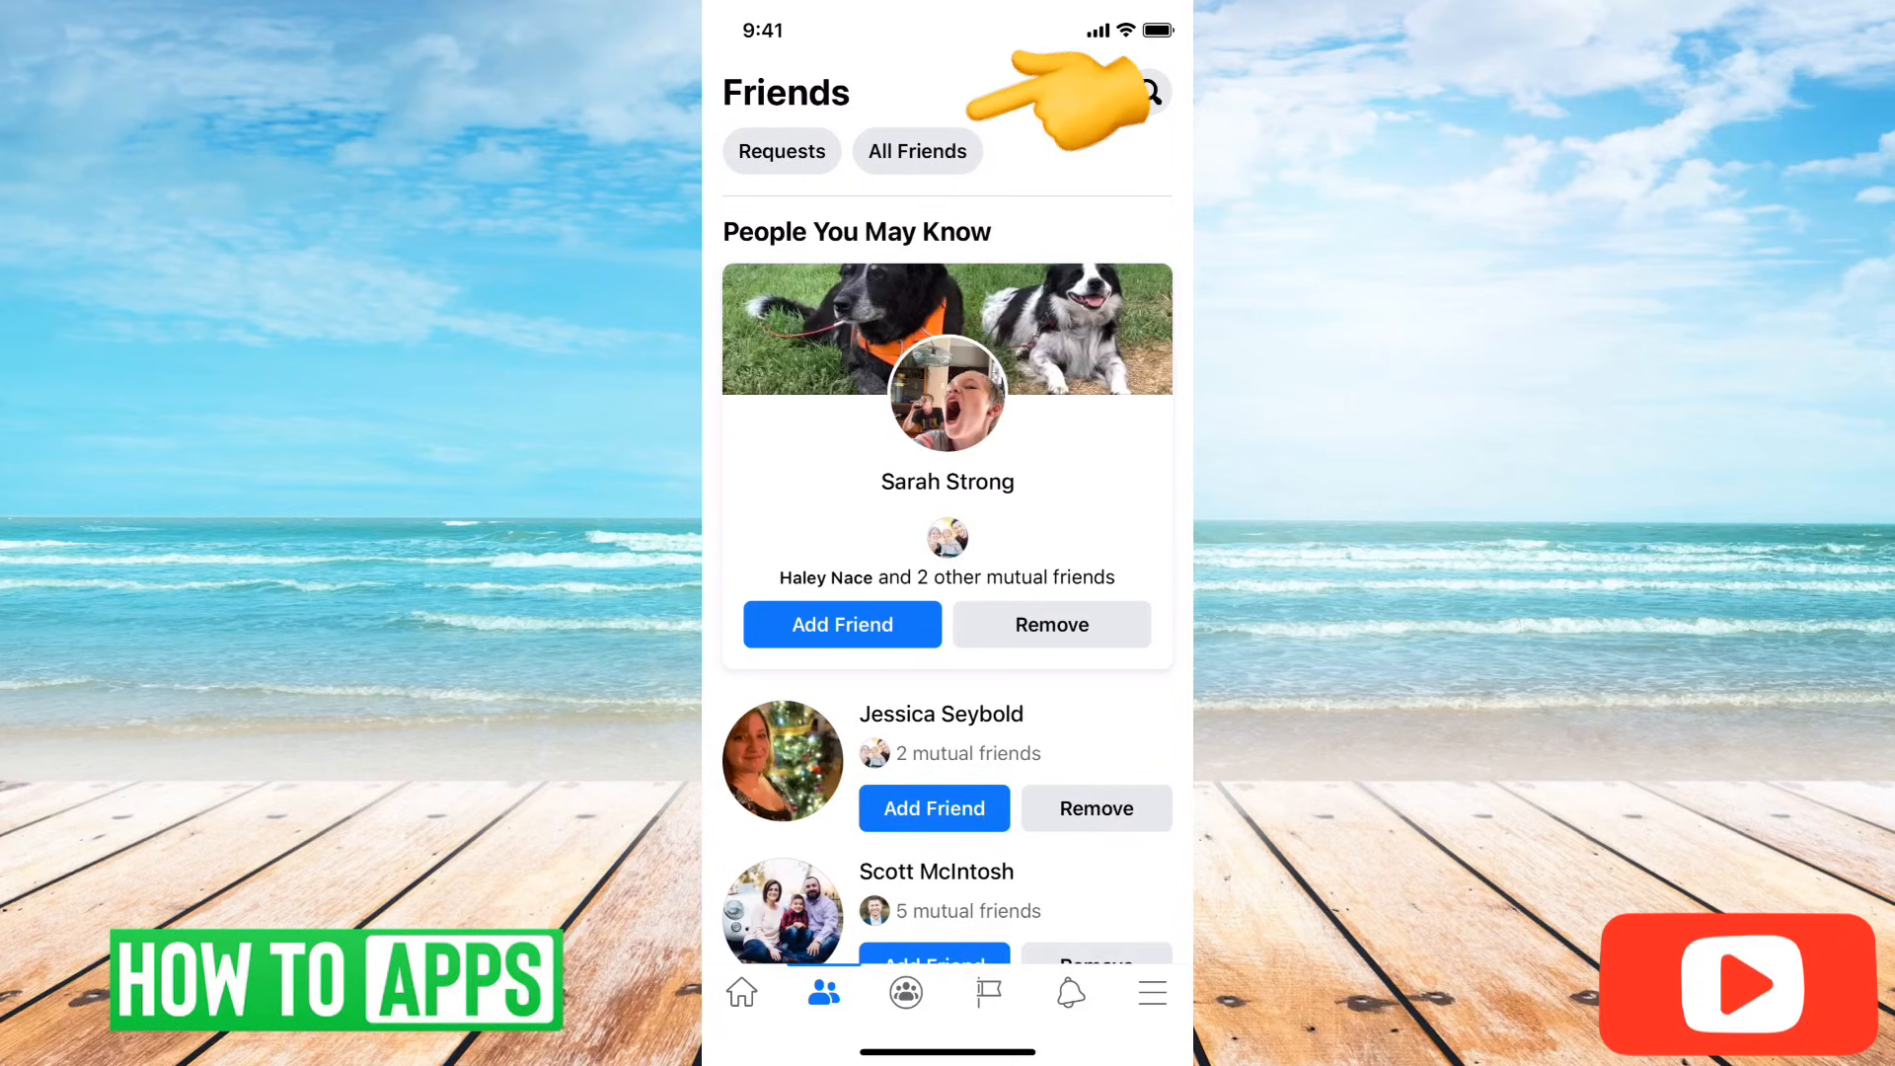
left_click(917, 150)
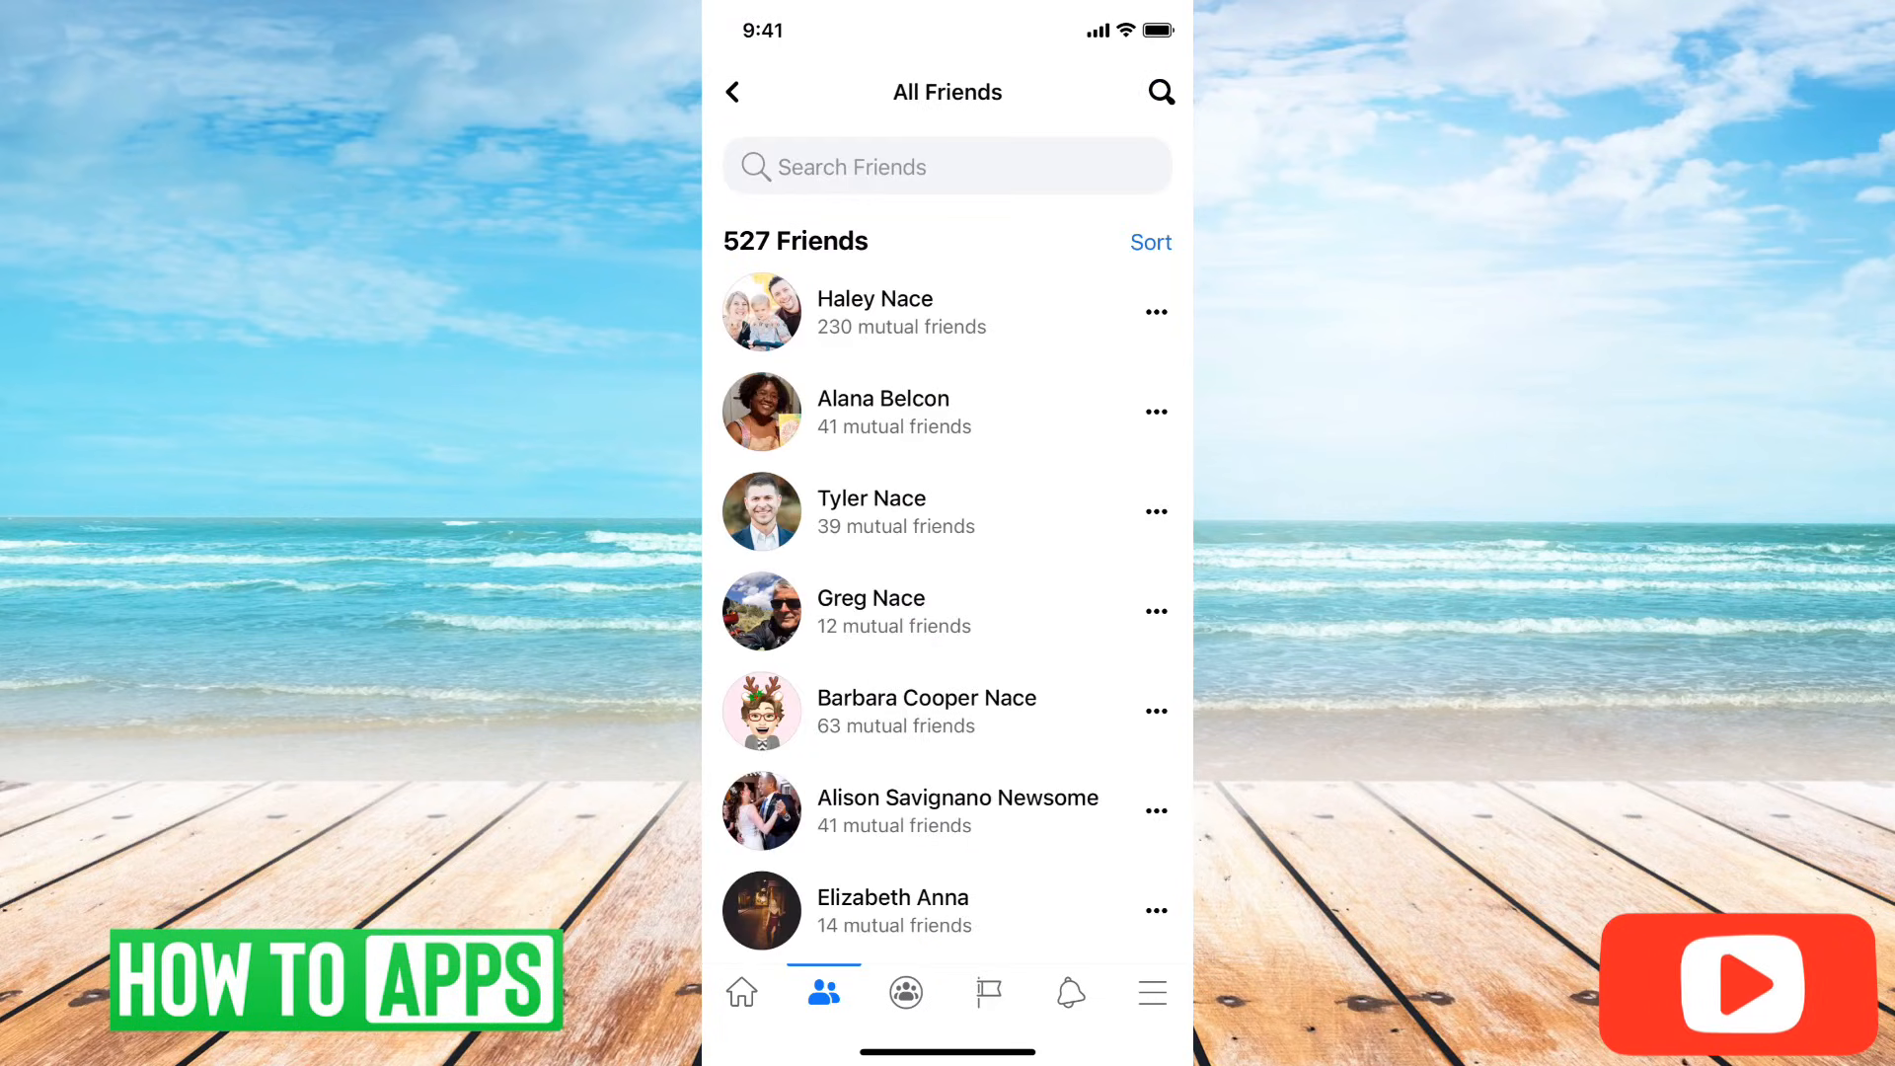
scroll("down", 3)
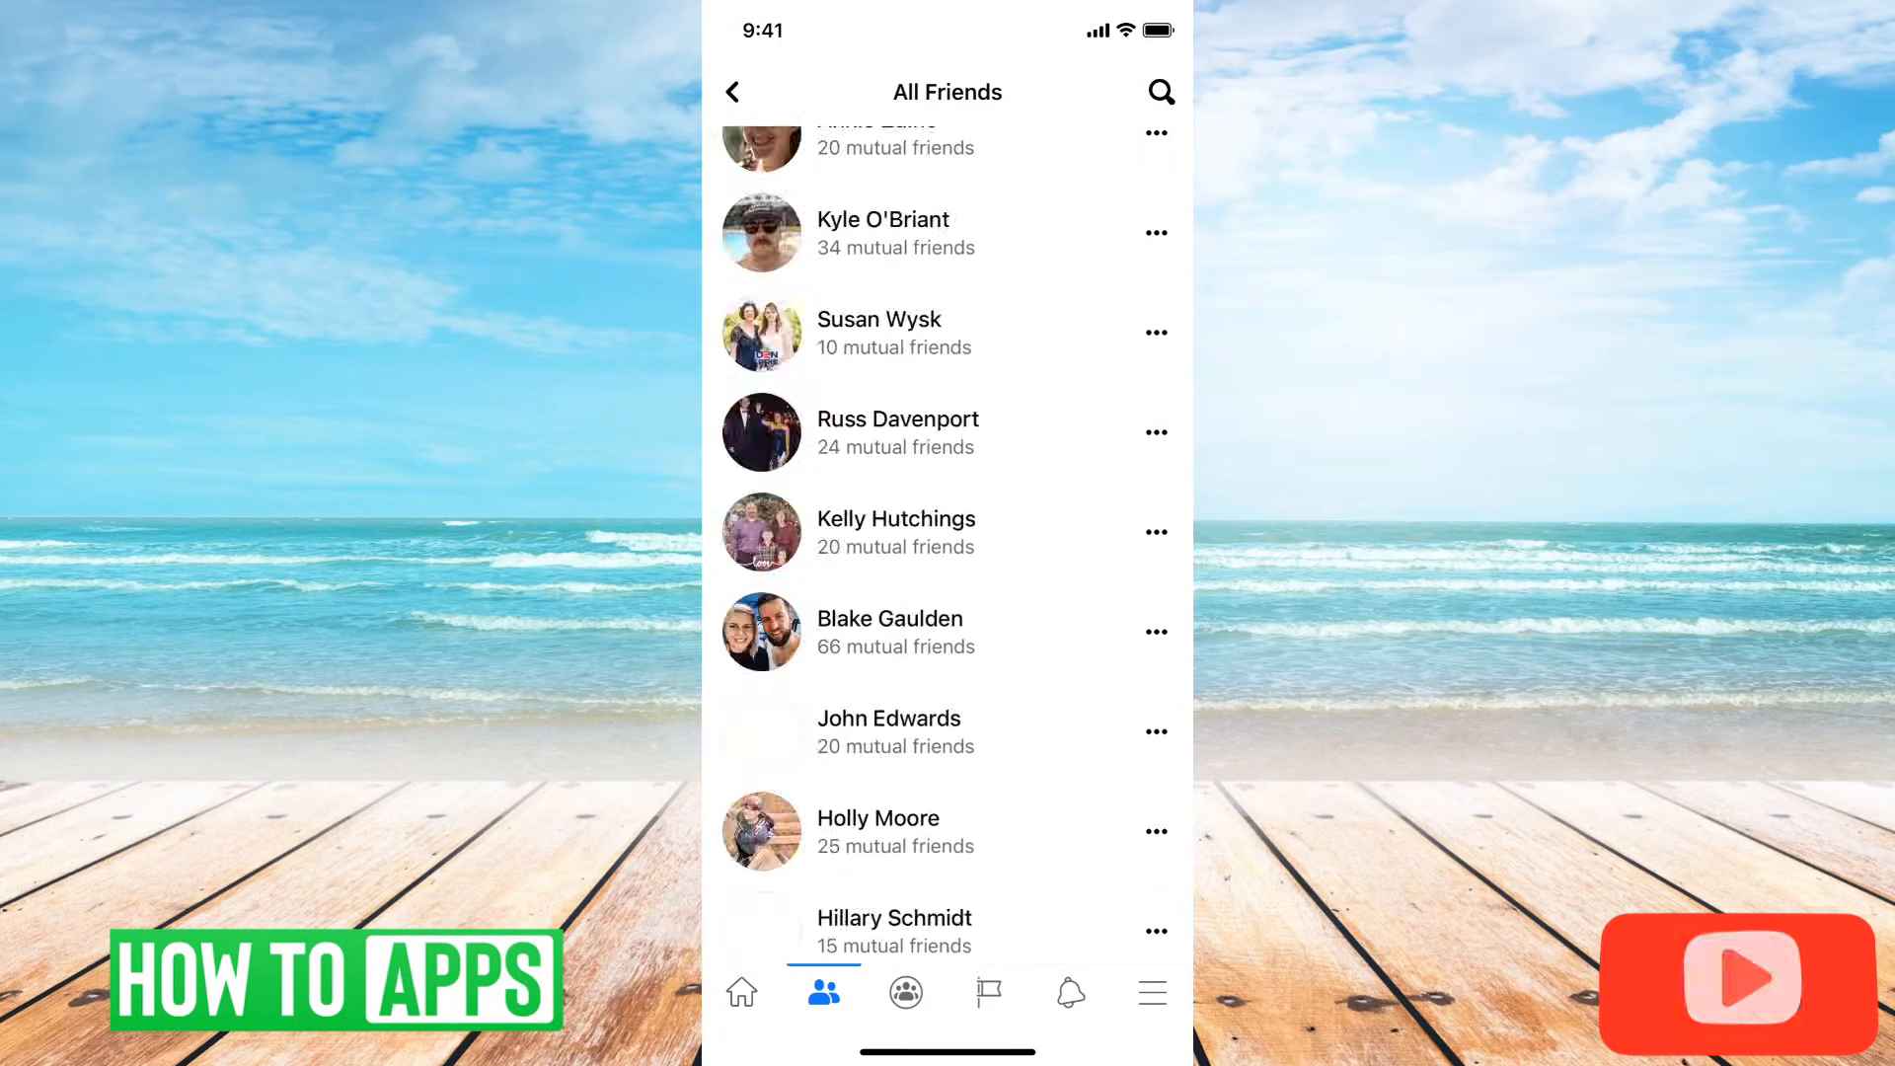
scroll("down", 3)
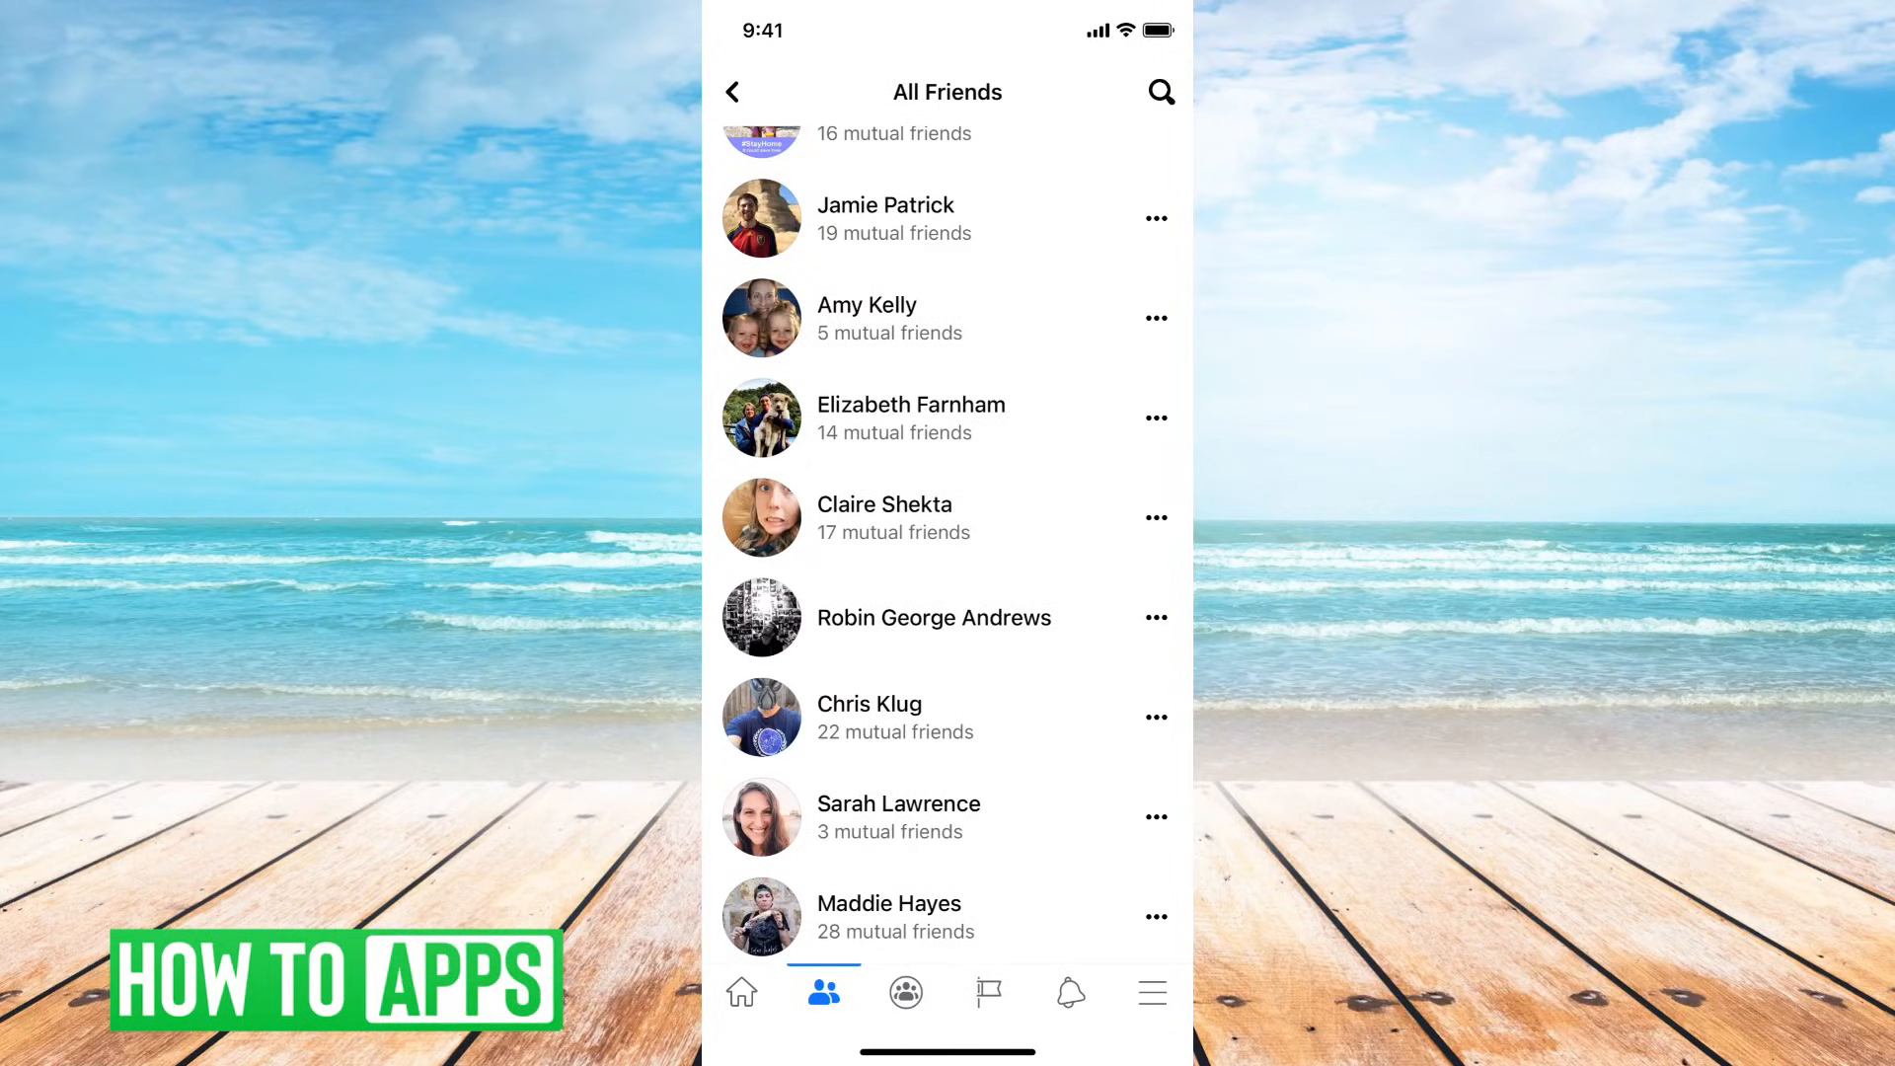
left_click(1154, 317)
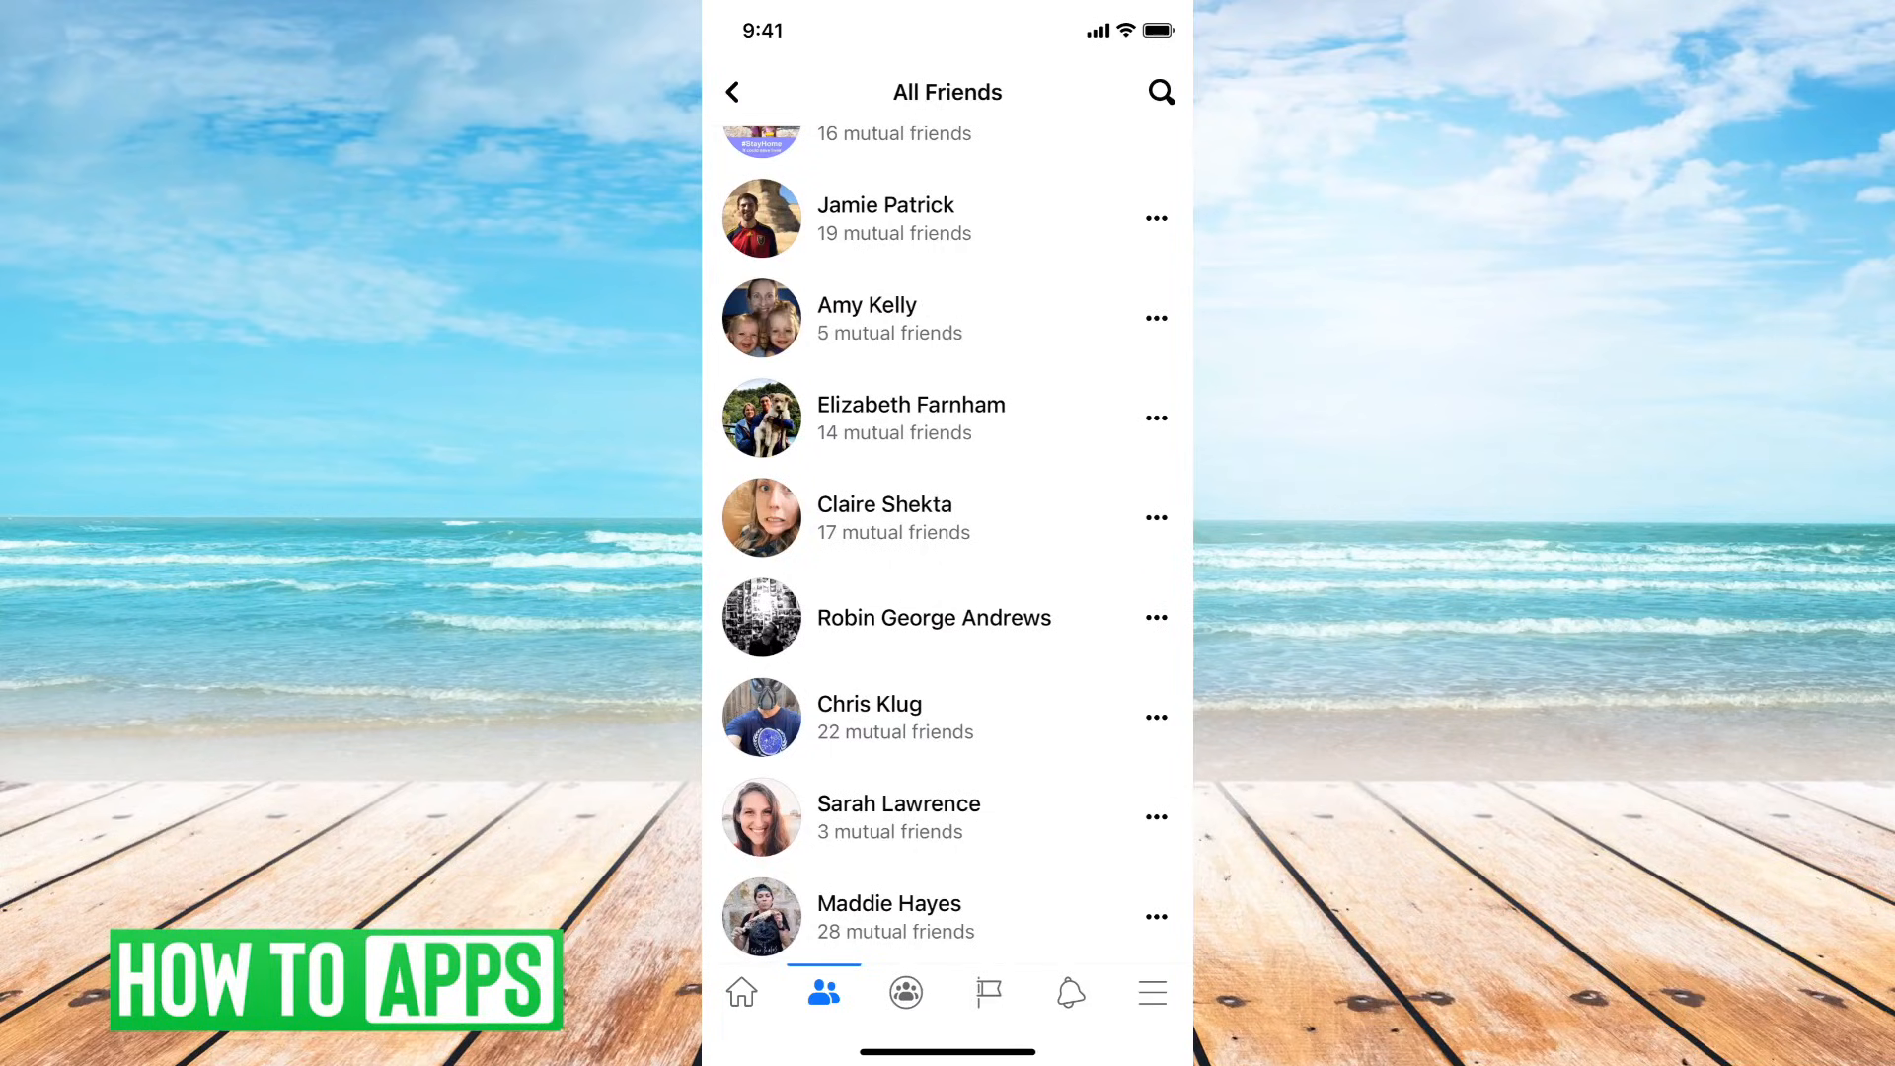
scroll("down", 3)
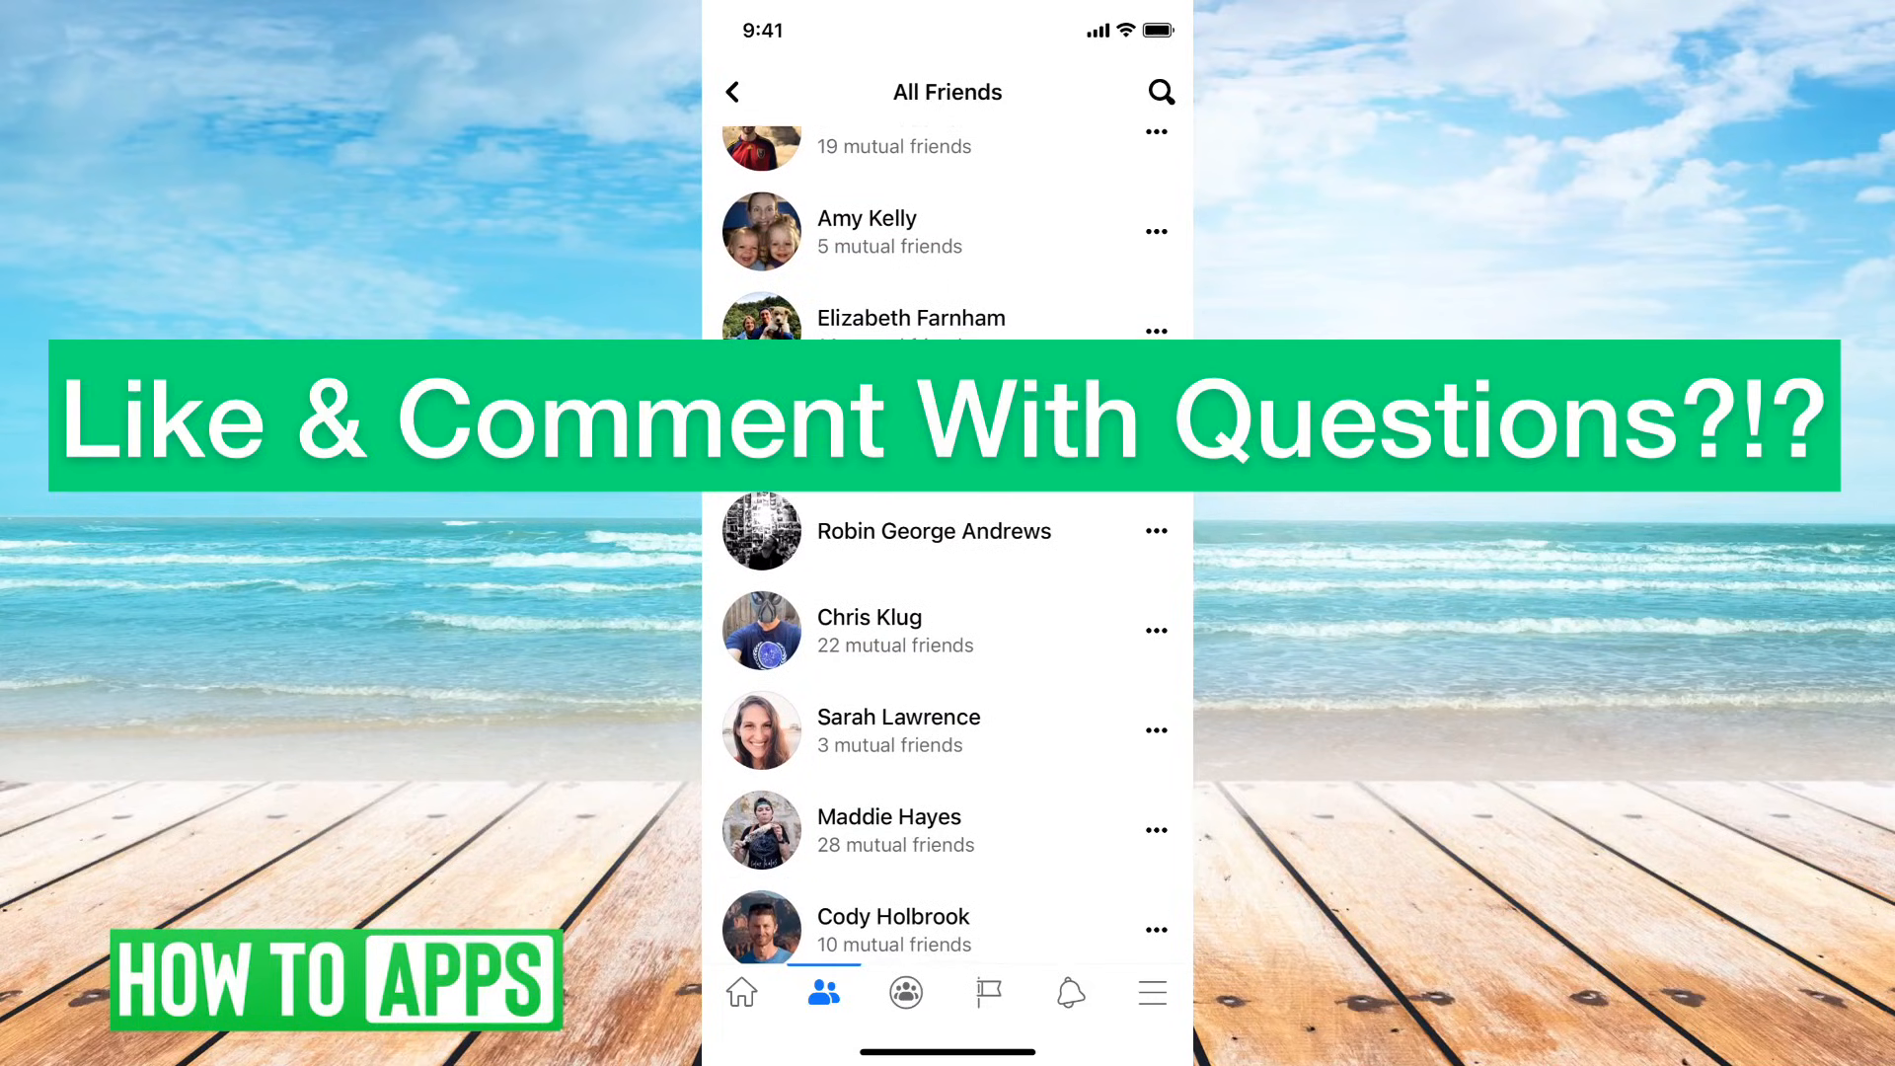